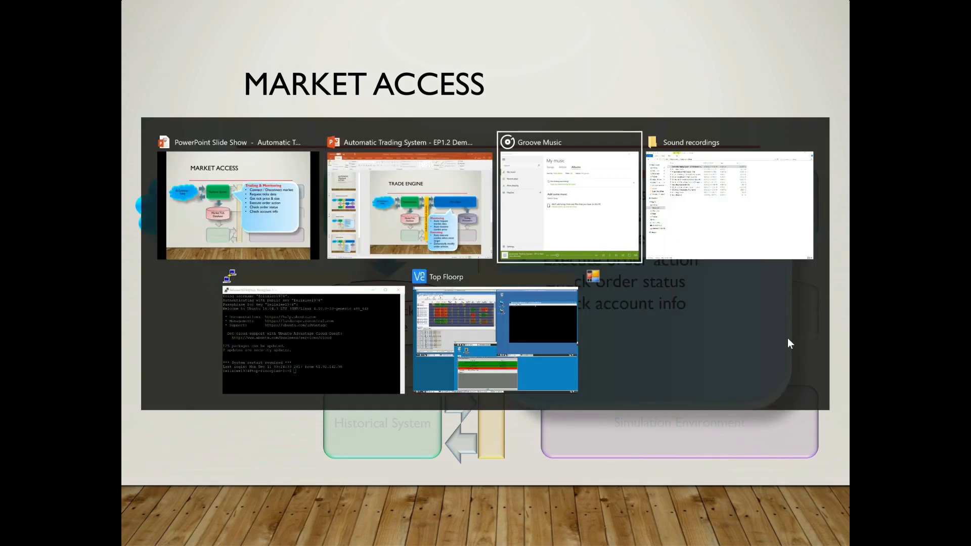
Switch to the VNC Viewer window showing the OpTrade2017 trading desktop
{"action": "left_click", "coordinate": [495, 338]}
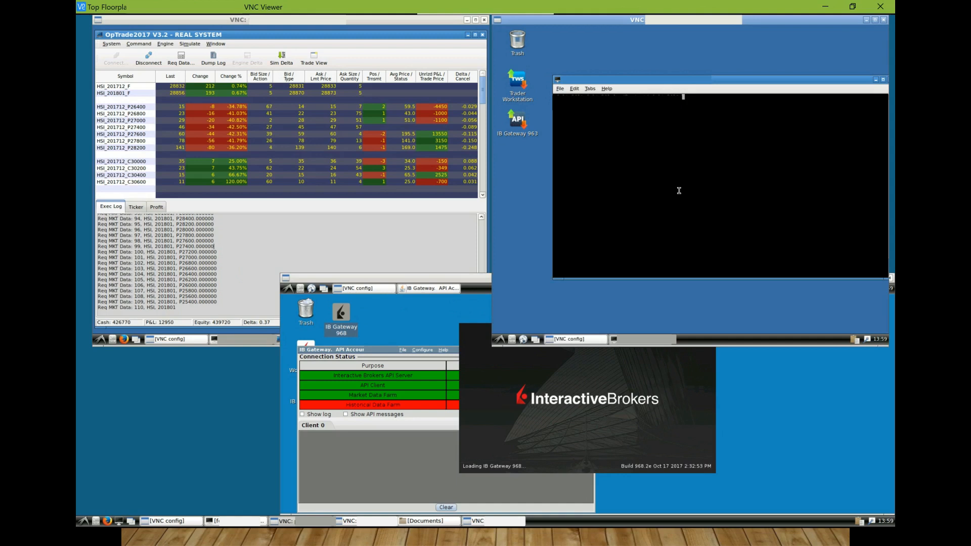
Enter 'tail -f HSI_12.txt', log into IB Gateway paper trading, and accept the warning
{"action": "type", "text": "tail -f HSI_12.txt"}
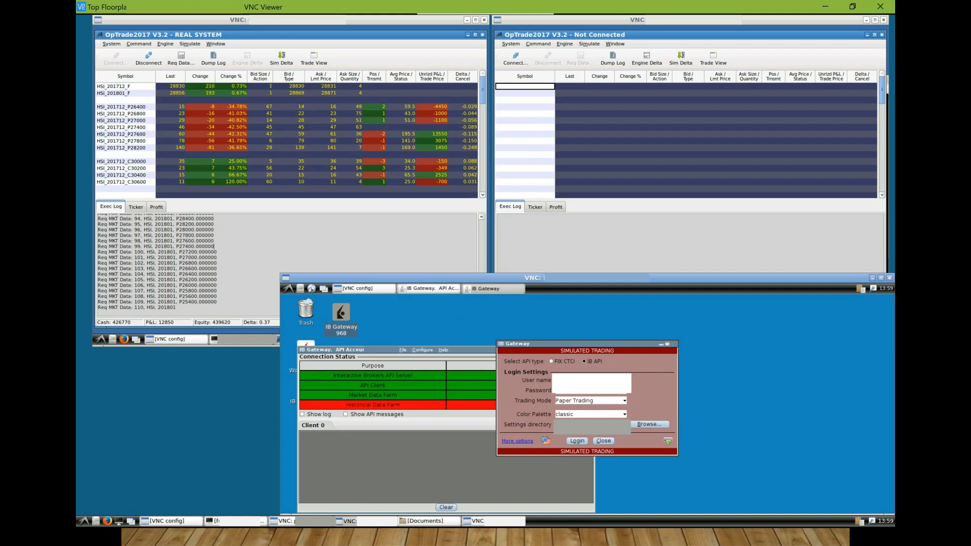
{"action": "left_click", "coordinate": [576, 440]}
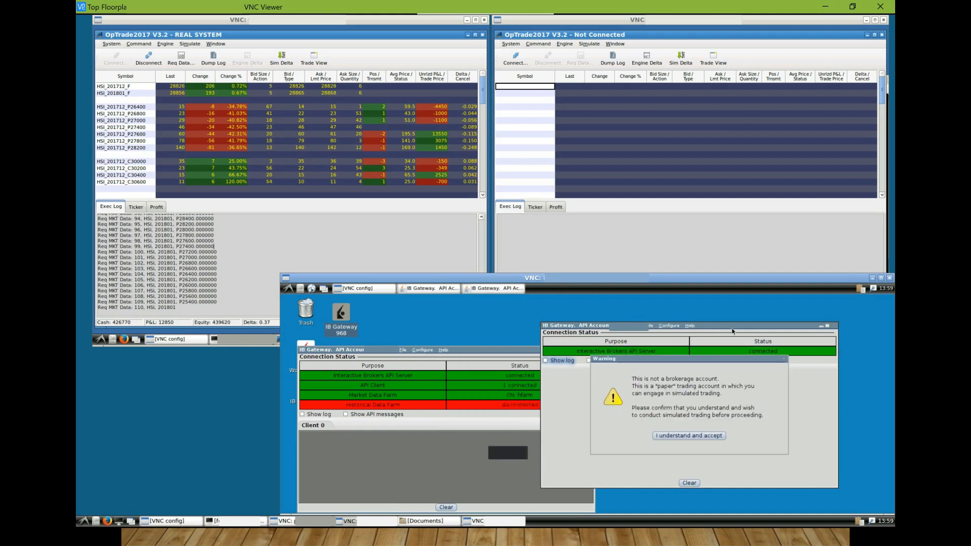
{"action": "left_click", "coordinate": [688, 436]}
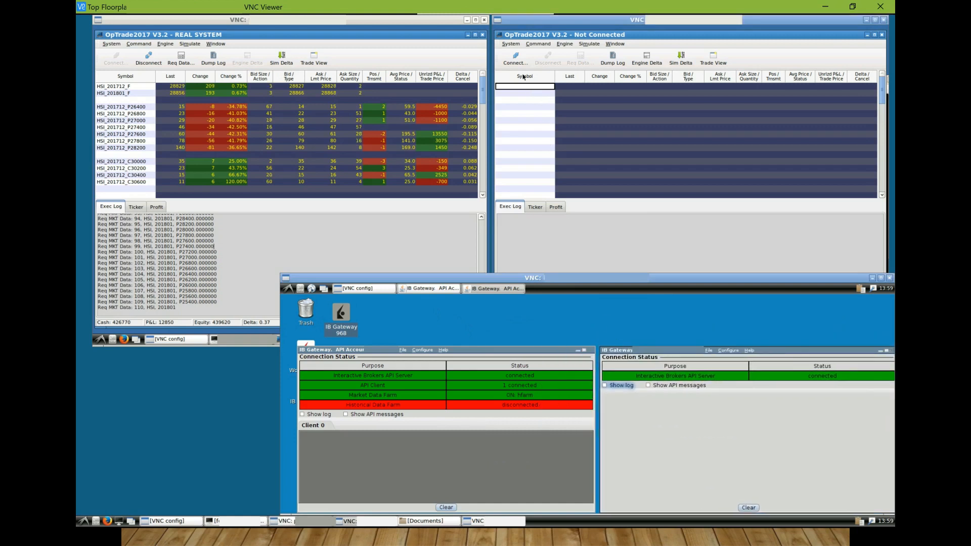
Connect the second OpTrade2017 window as Paper Real System
{"action": "left_click", "coordinate": [515, 59]}
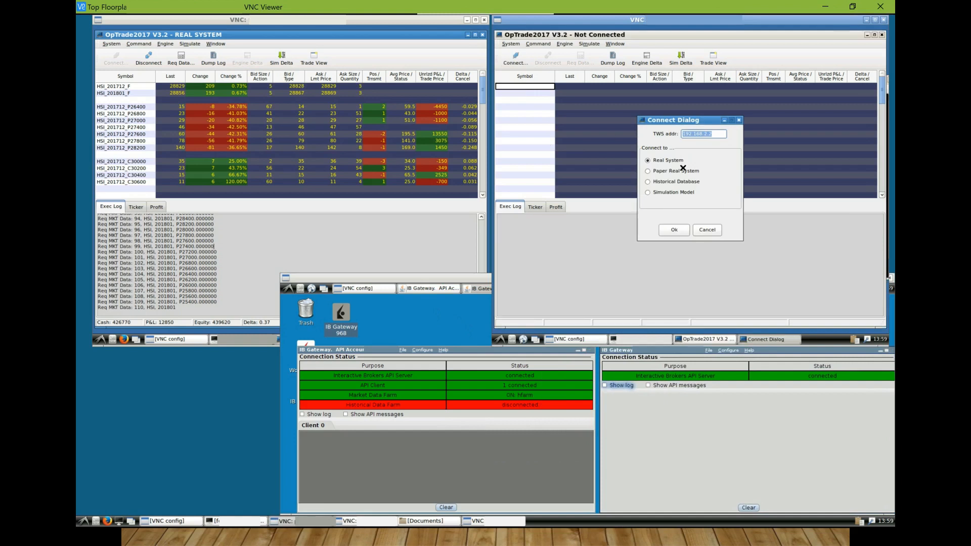
{"action": "left_click", "coordinate": [648, 171]}
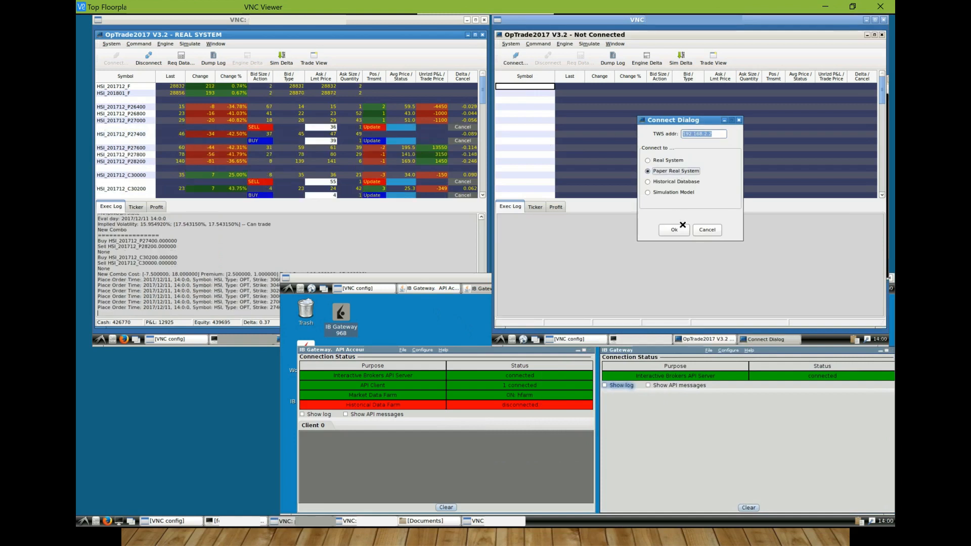
{"action": "left_click", "coordinate": [673, 230]}
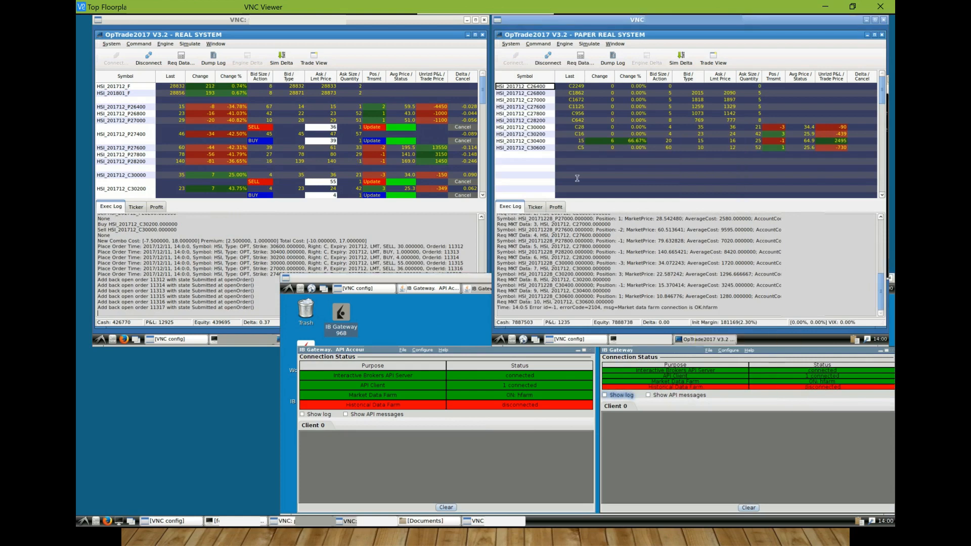
Request market data for the HSI future with expiry year 2017
{"action": "left_click", "coordinate": [580, 58]}
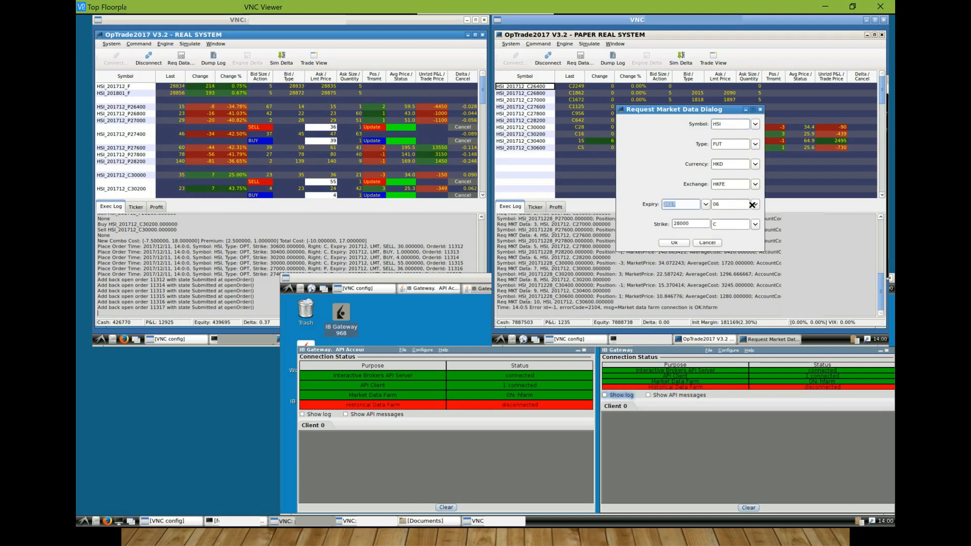
{"action": "left_click", "coordinate": [753, 204]}
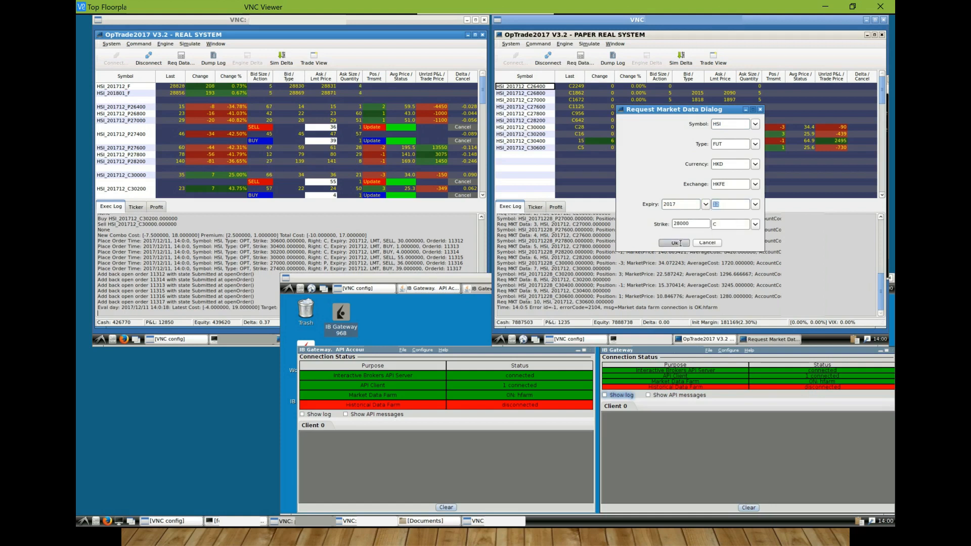
{"action": "left_click", "coordinate": [673, 242]}
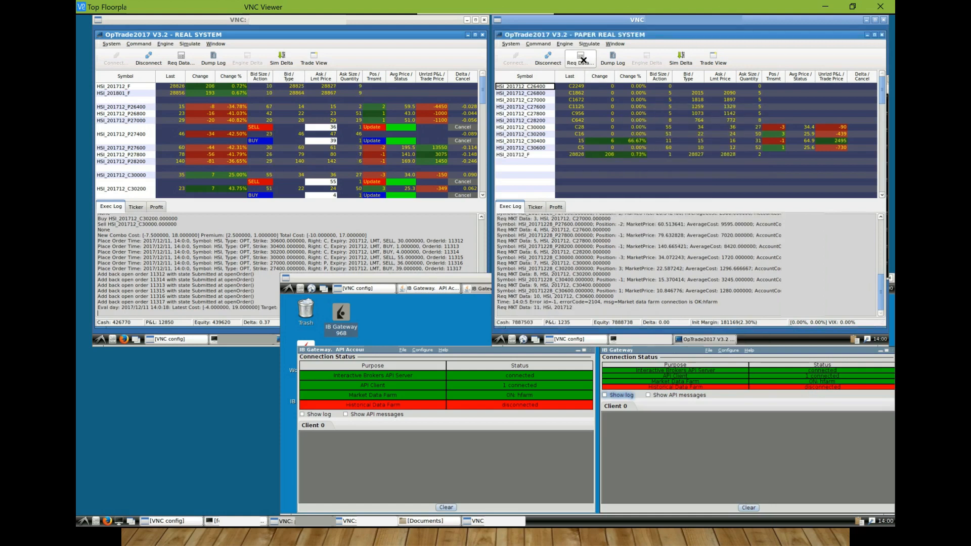
Request data for the HSI 30800 call, setting type OPT and the expiry month
{"action": "left_click", "coordinate": [579, 59]}
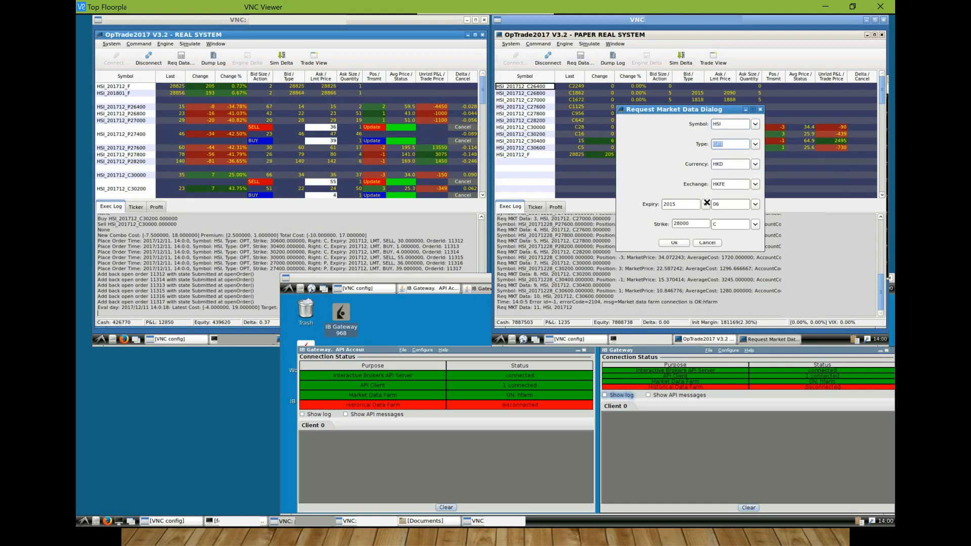
{"action": "left_click", "coordinate": [704, 204]}
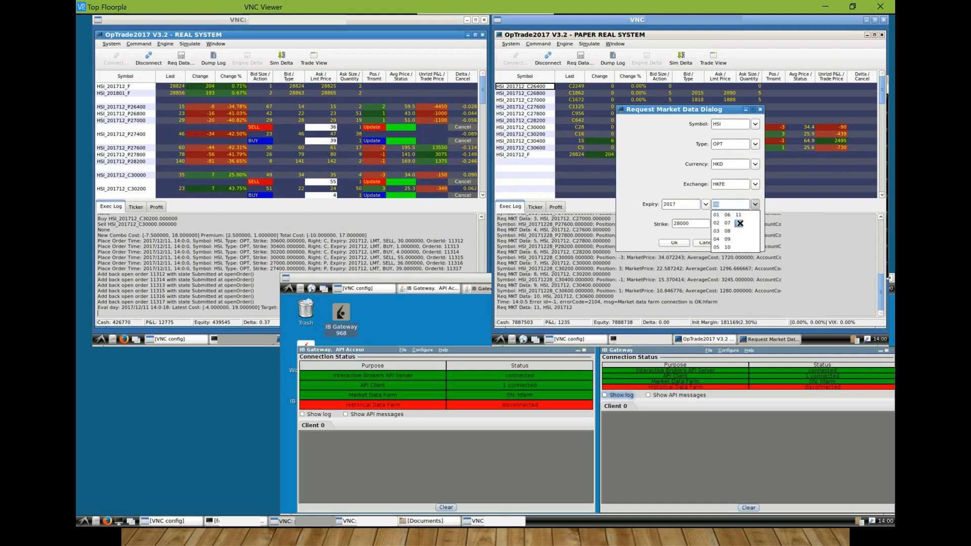
{"action": "left_click", "coordinate": [727, 223]}
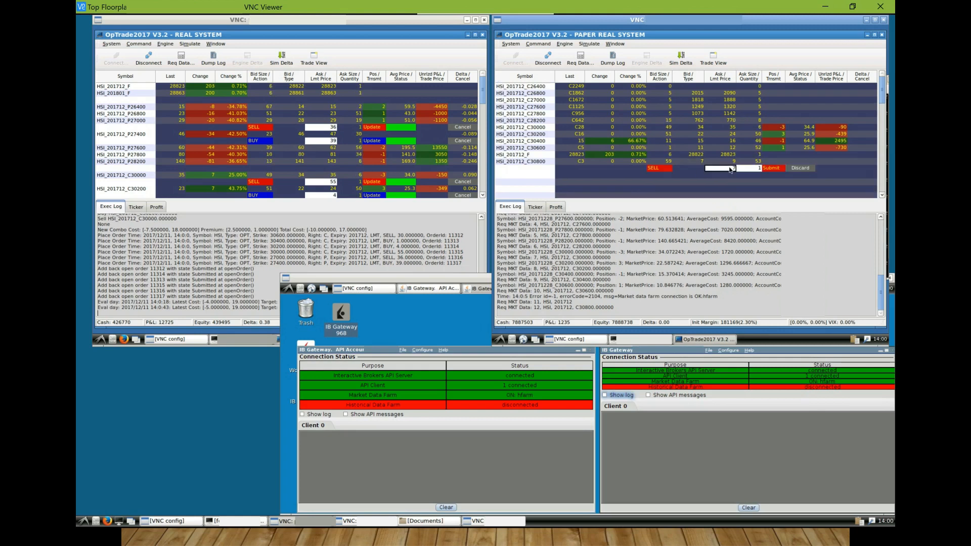
Submit a sell order for 11 HSI_201712_C30800 contracts, then cancel it
{"action": "left_click", "coordinate": [729, 168]}
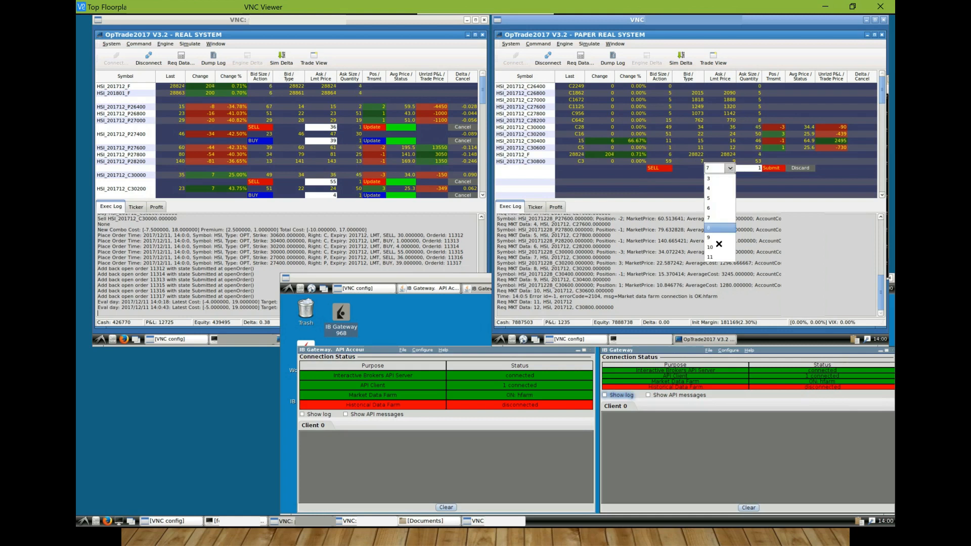
{"action": "left_click", "coordinate": [708, 257]}
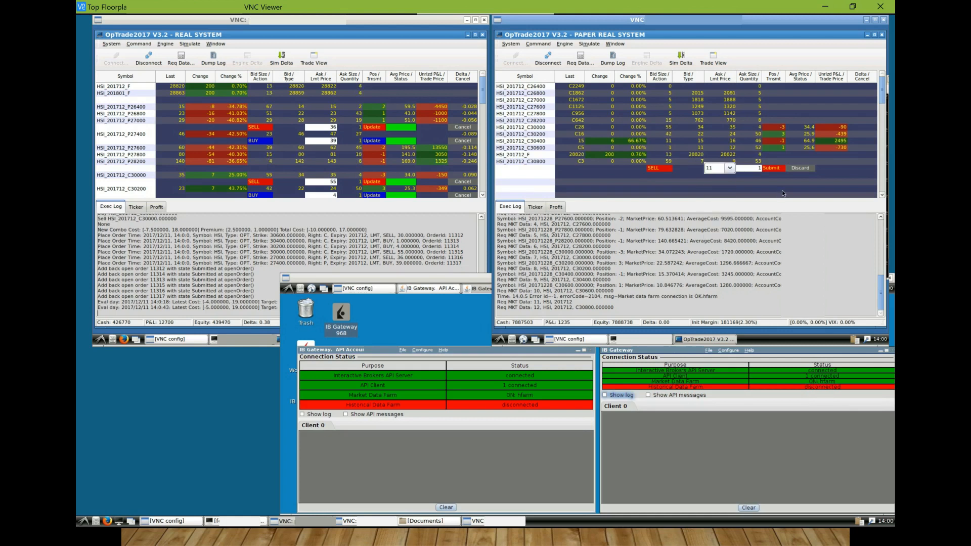
{"action": "left_click", "coordinate": [771, 168]}
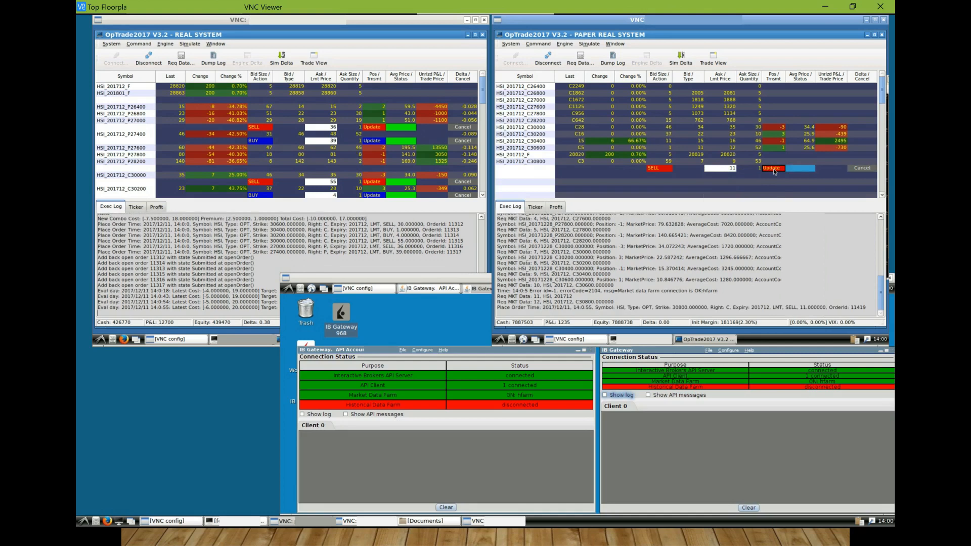
{"action": "left_click", "coordinate": [771, 168]}
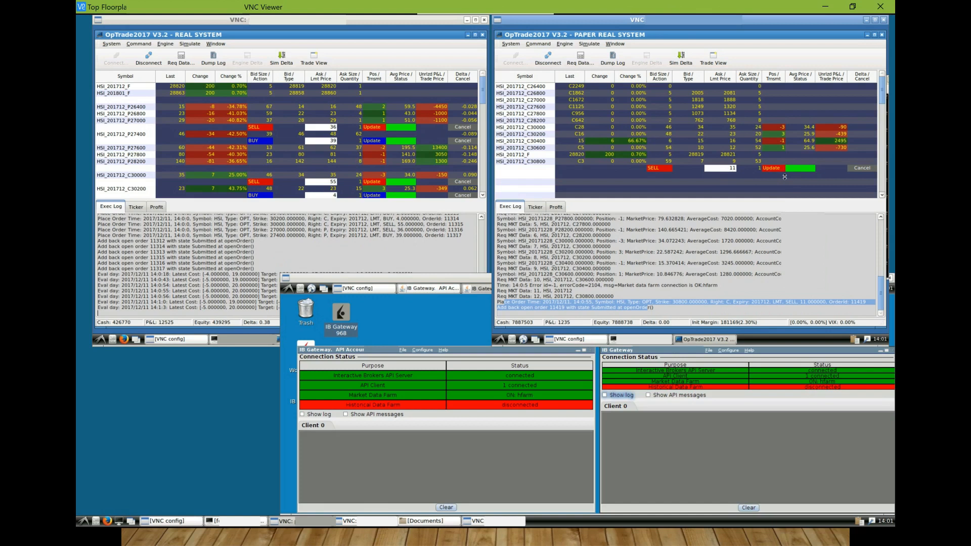
{"action": "left_click", "coordinate": [860, 168]}
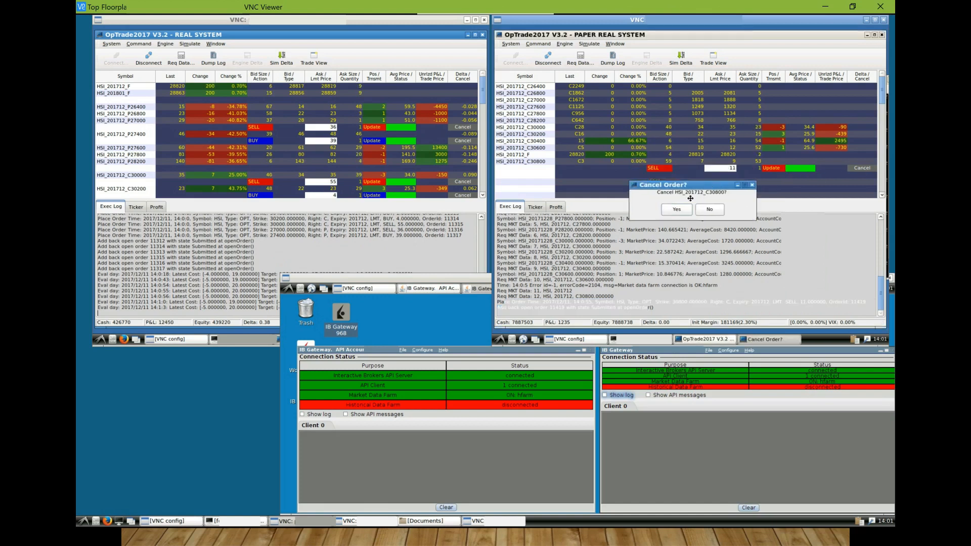
{"action": "left_click", "coordinate": [675, 209]}
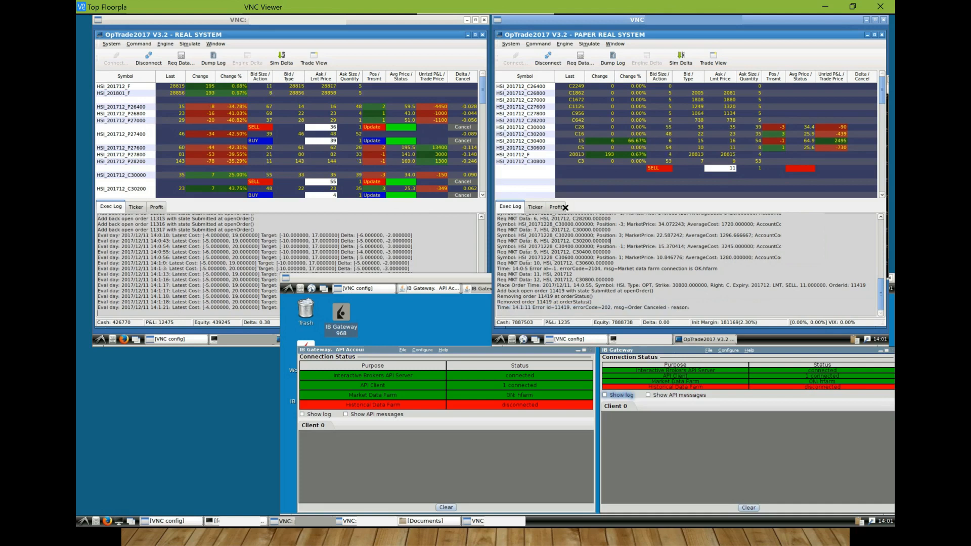
Show the Profit tab with cash, P&L and per-contract average prices
{"action": "left_click", "coordinate": [554, 207]}
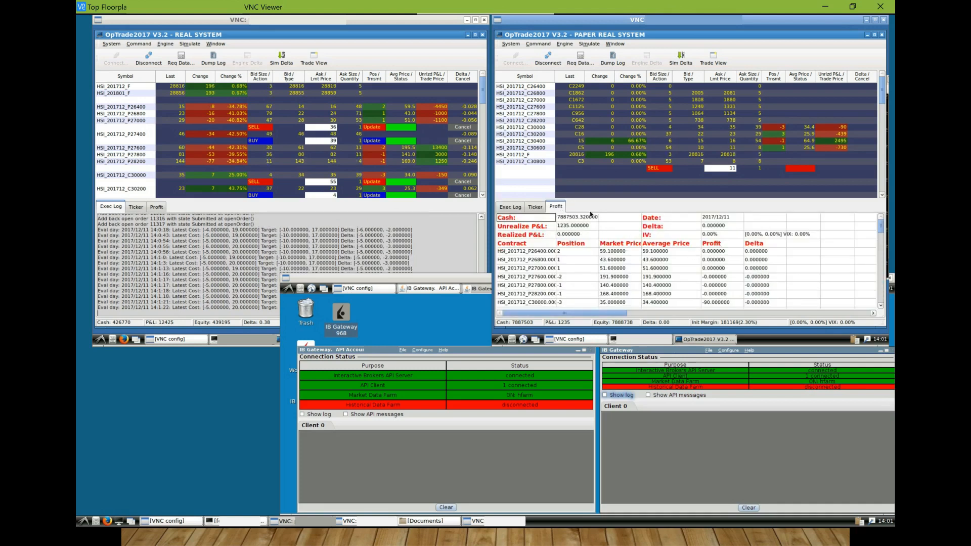
{"action": "mouse_move", "coordinate": [728, 259]}
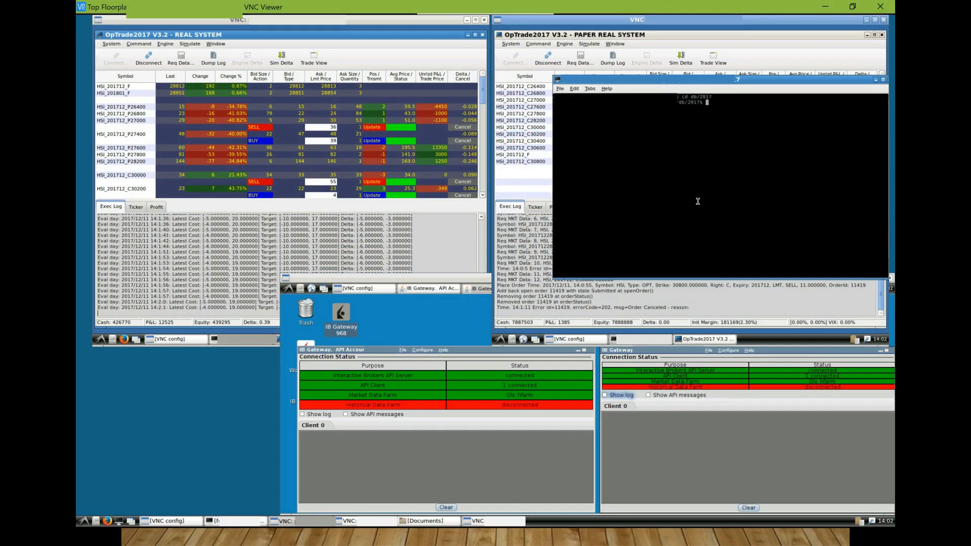
Run 'ls -lt |' to list the newest files in db/2017
{"action": "type", "text": "ls -lt |m"}
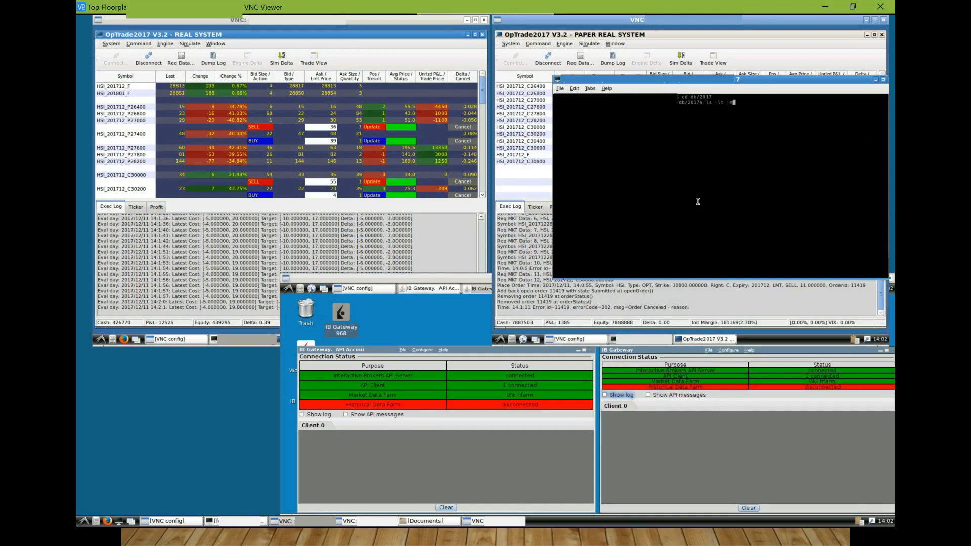
{"action": "key", "text": "Return"}
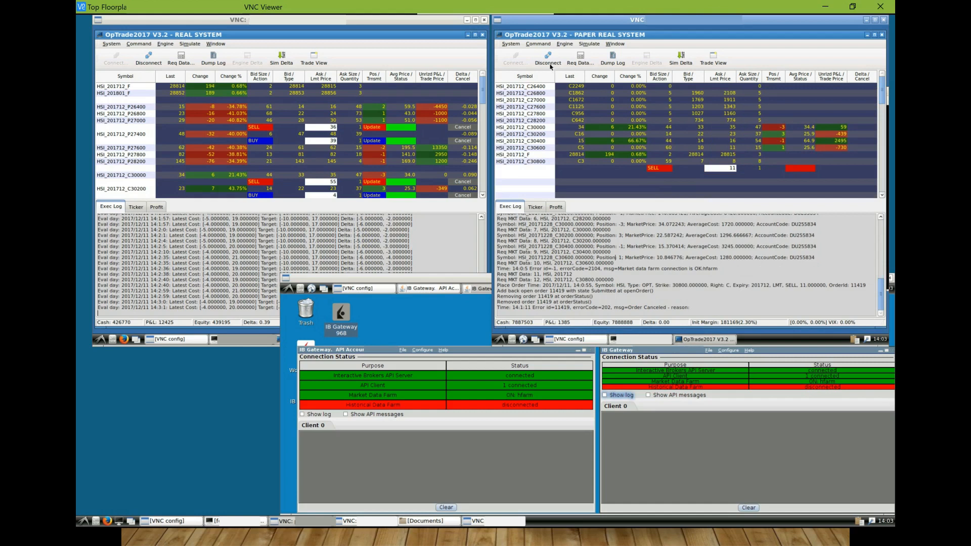
Disconnect the paper window and open the Engine Delta settings form
{"action": "left_click", "coordinate": [547, 57]}
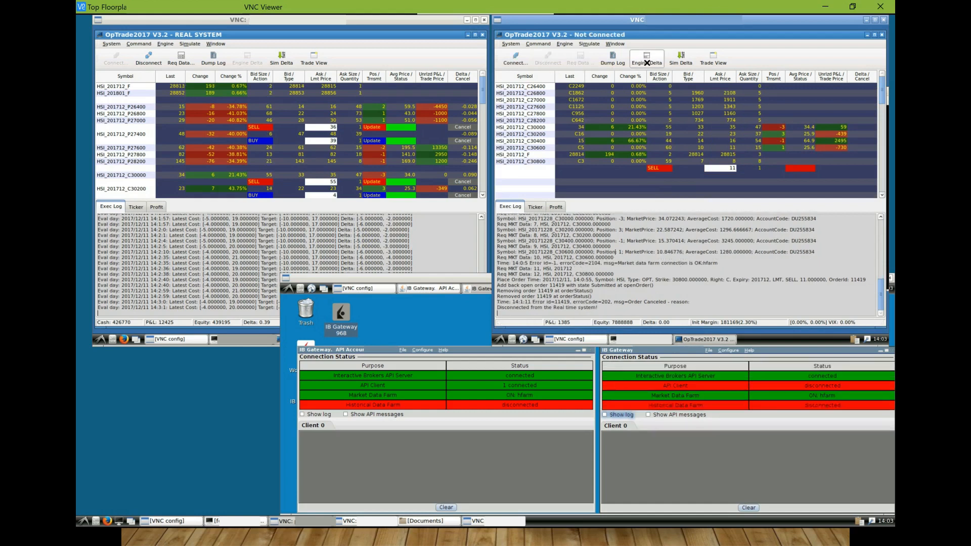
{"action": "left_click", "coordinate": [646, 59]}
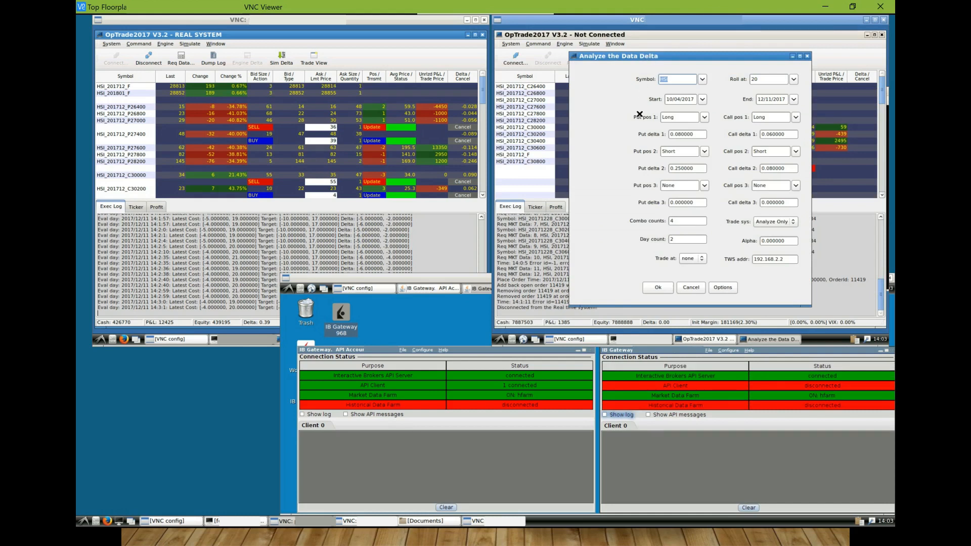
{"action": "mouse_move", "coordinate": [635, 181]}
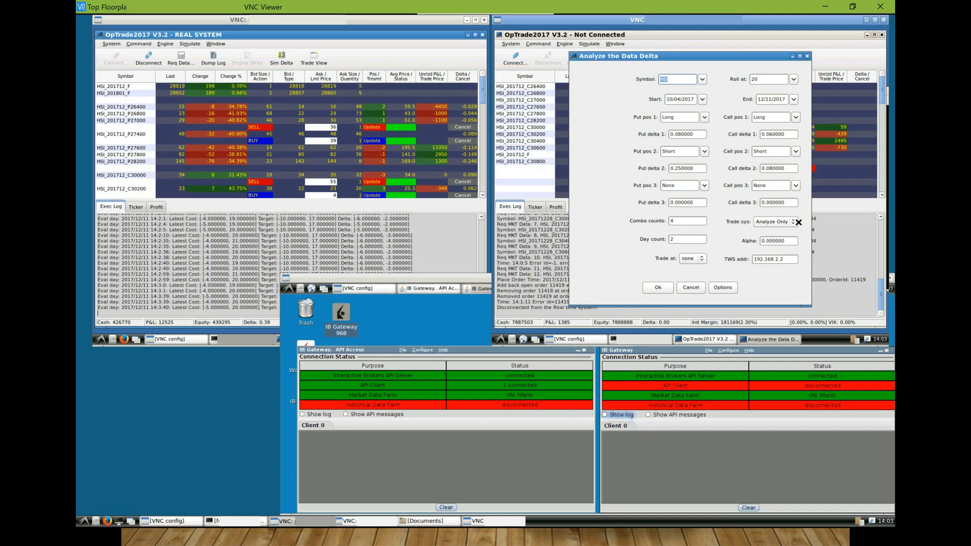
Set Trade sys to Paper Real in Analyze the Data Delta and start the engine
{"action": "left_click", "coordinate": [798, 221]}
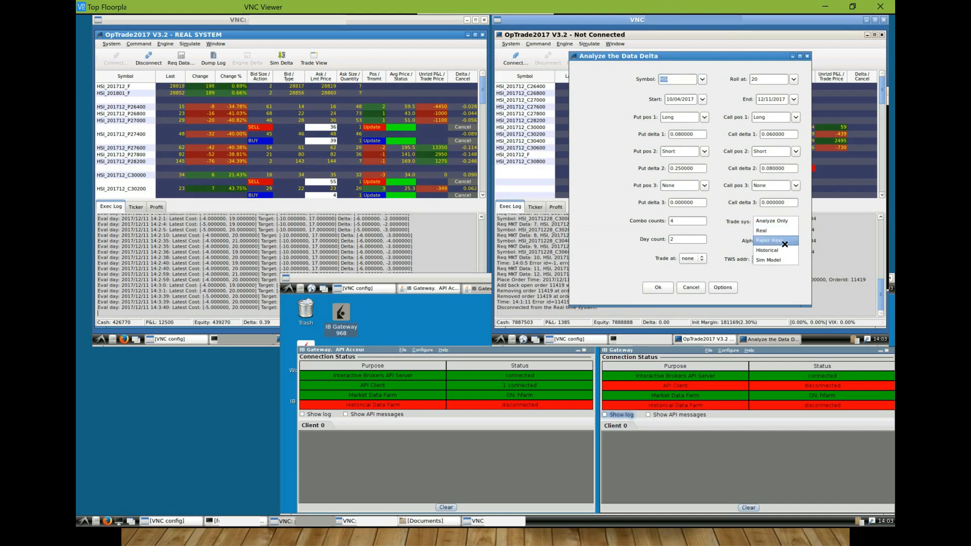
{"action": "left_click", "coordinate": [769, 240]}
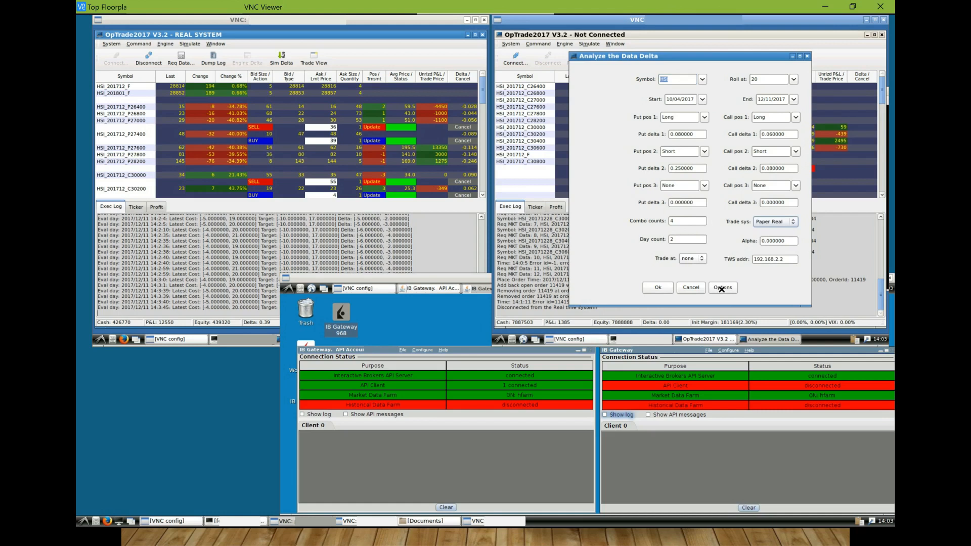
{"action": "left_click", "coordinate": [721, 287]}
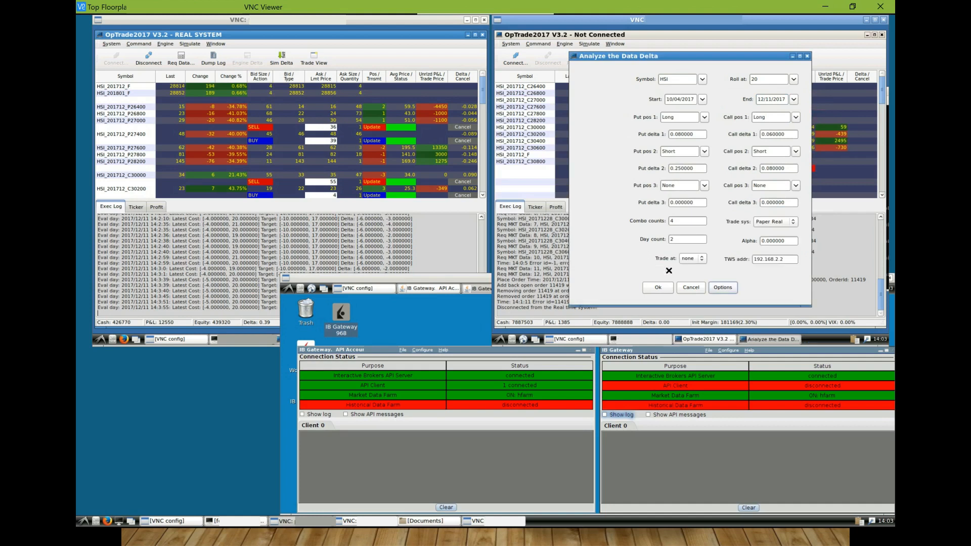
{"action": "left_click", "coordinate": [657, 287]}
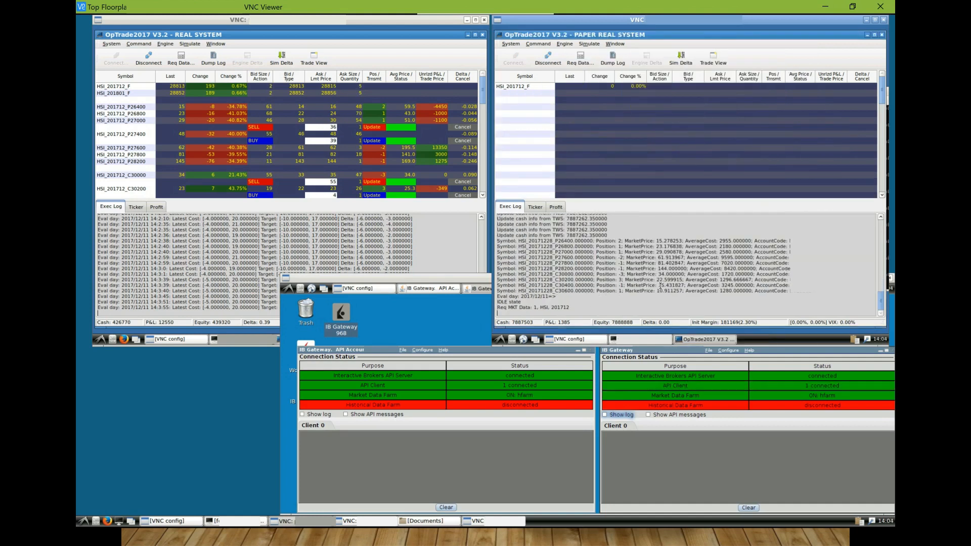